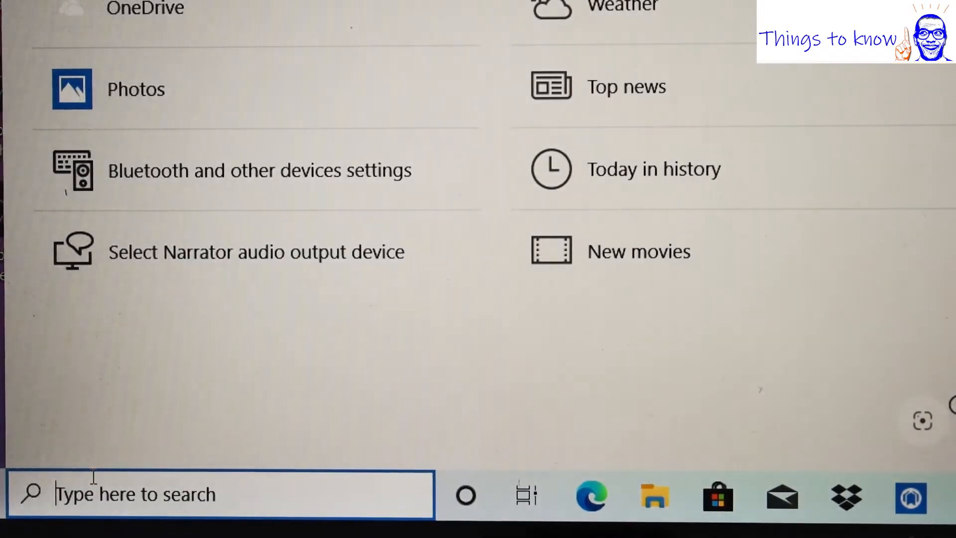
Search the taskbar for "blu" so Bluetooth and other devices settings appears as best match
{"action": "type", "text": "b"}
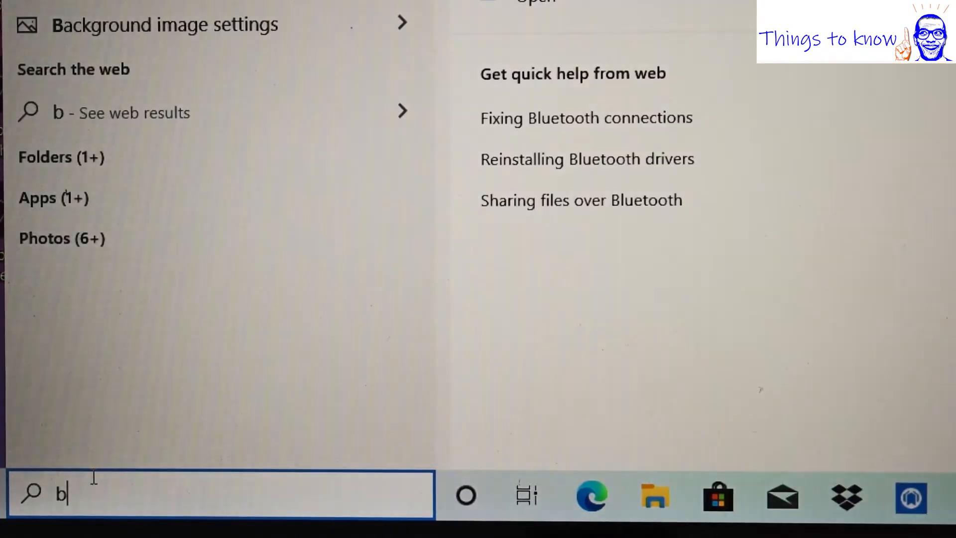
{"action": "type", "text": "lu"}
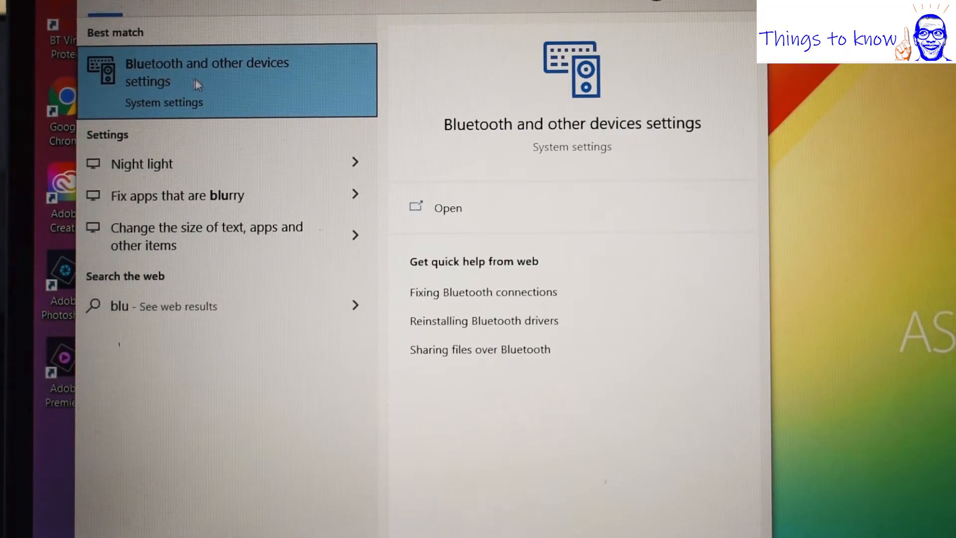
Open the Bluetooth & other devices page from the best-match result
{"action": "left_click", "coordinate": [207, 80]}
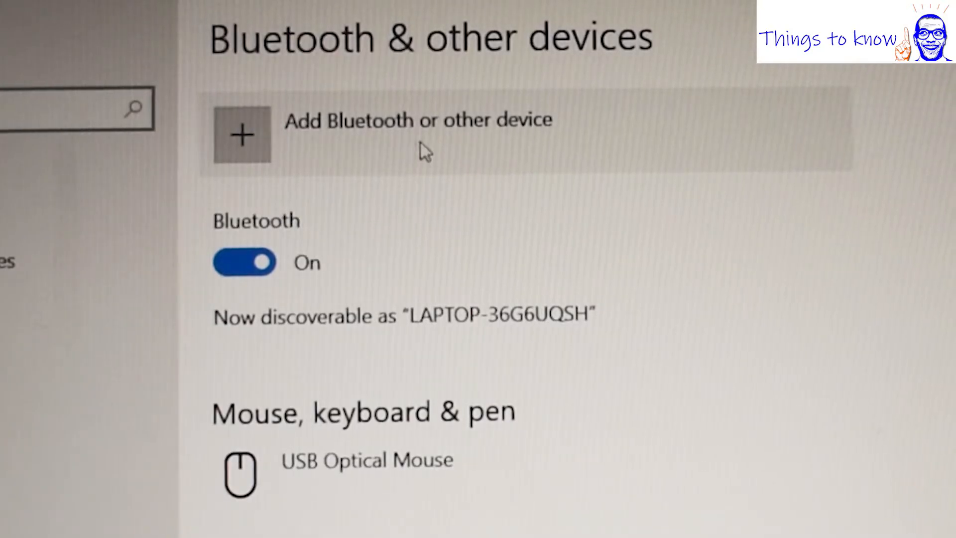
{"action": "mouse_move", "coordinate": [333, 132]}
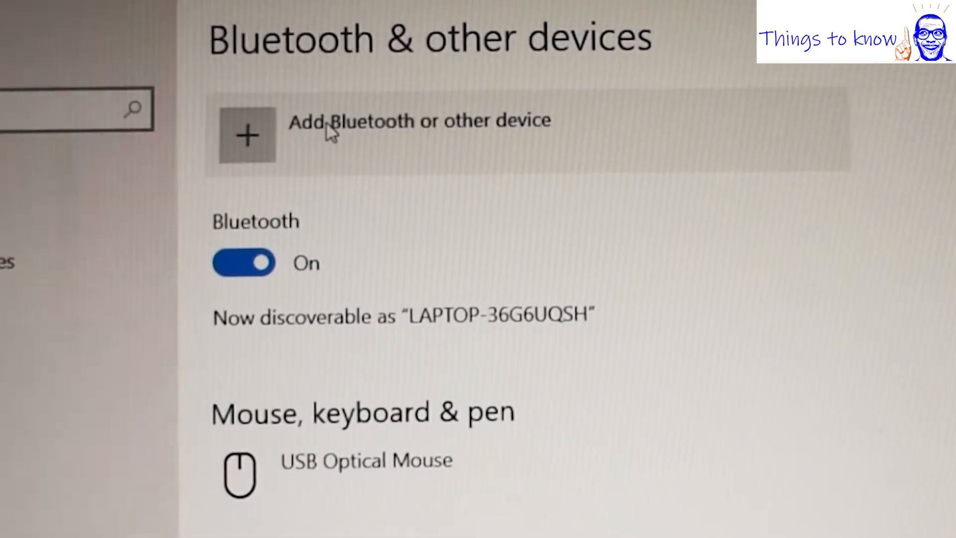
Start Add Bluetooth or other device and let the scan list nearby devices
{"action": "left_click", "coordinate": [246, 135]}
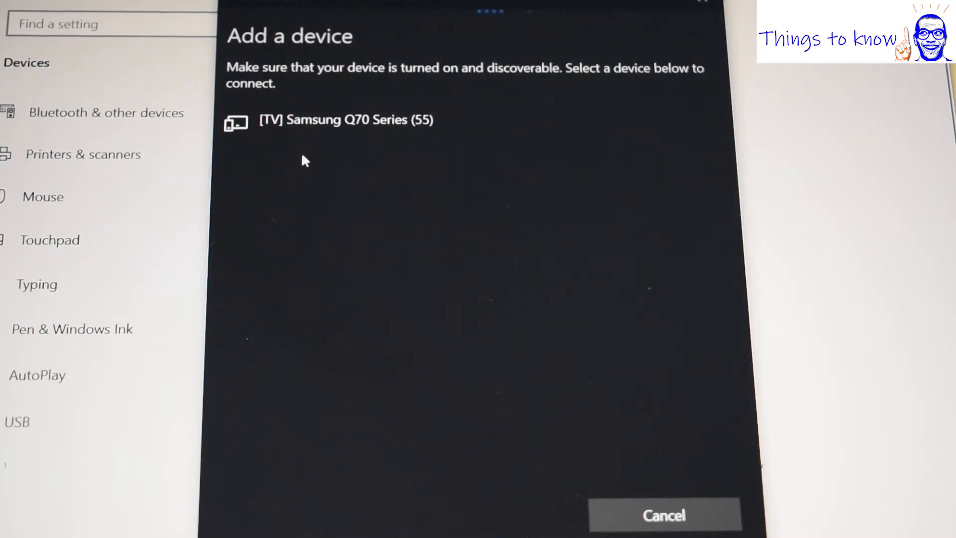
{"action": "mouse_move", "coordinate": [299, 190]}
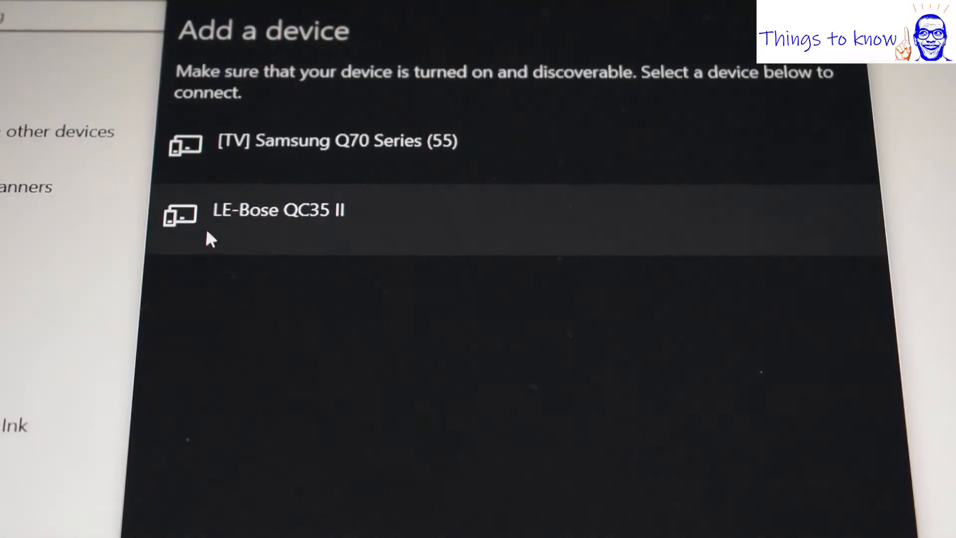
{"action": "mouse_move", "coordinate": [296, 230]}
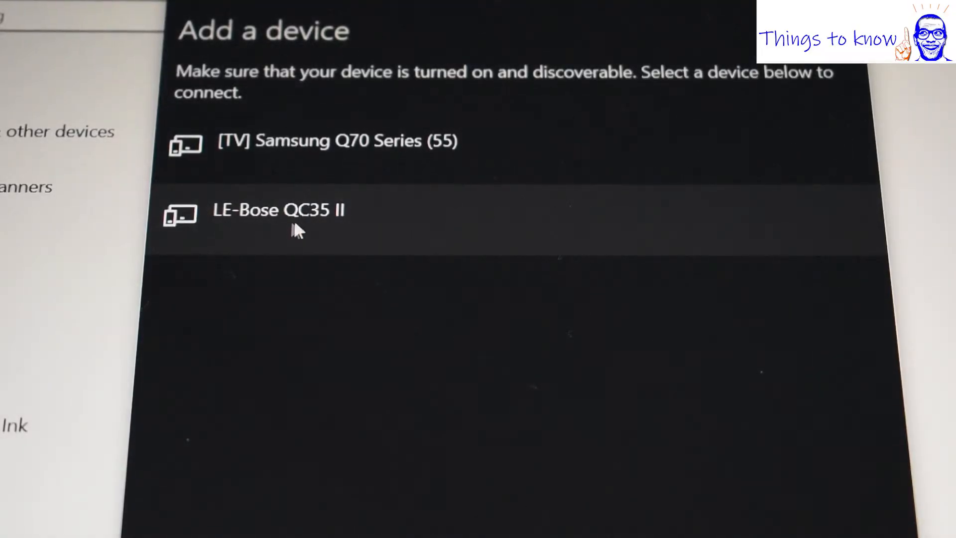
{"action": "mouse_move", "coordinate": [332, 230]}
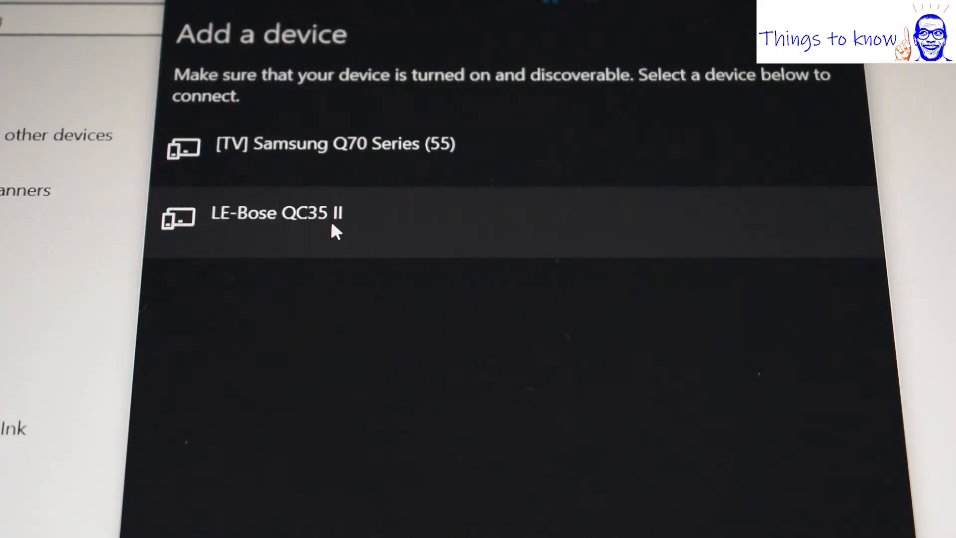
Select the LE-Bose QC35 II entry so the Bose QC35 II Audio device appears
{"action": "left_click", "coordinate": [275, 216]}
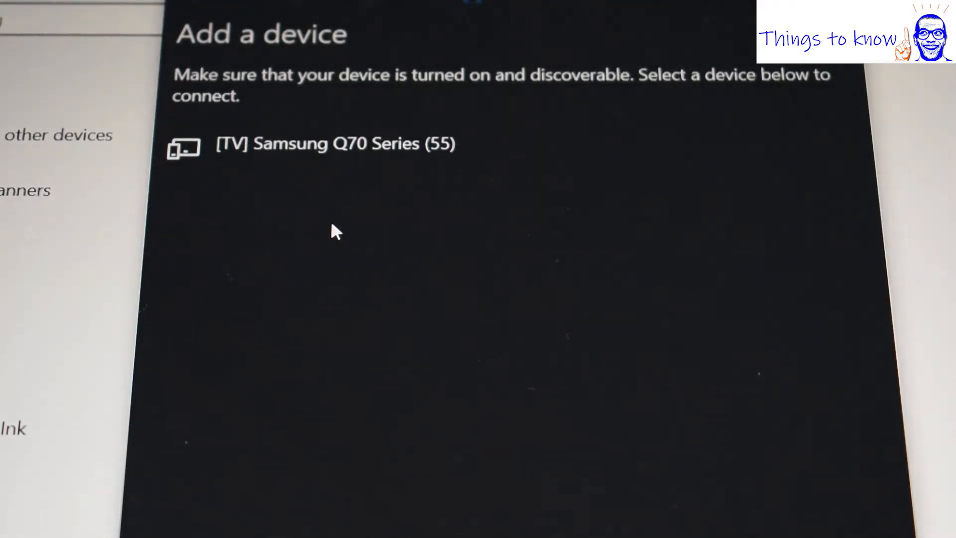
{"action": "mouse_move", "coordinate": [334, 233]}
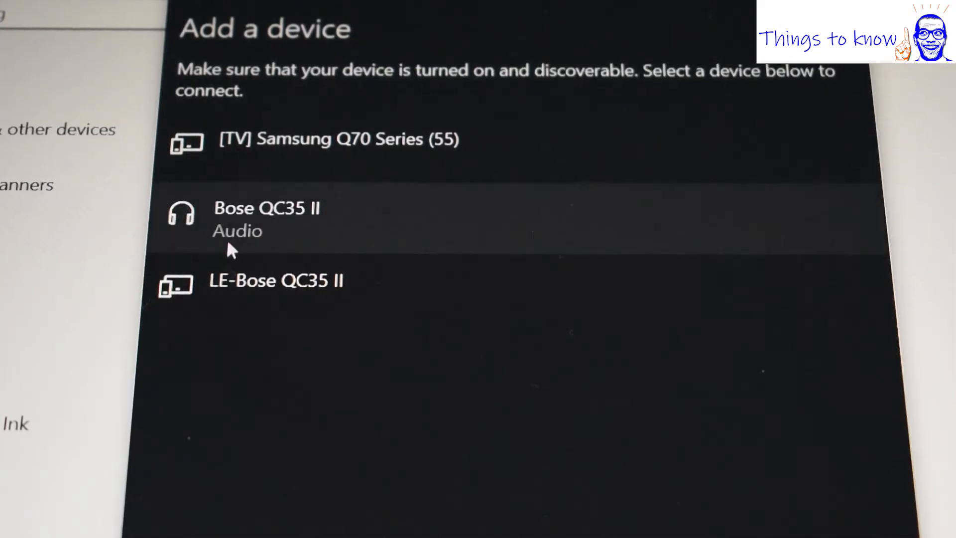
Pair the Bose QC35 II Audio device so it is connected for voice and music
{"action": "left_click", "coordinate": [267, 216]}
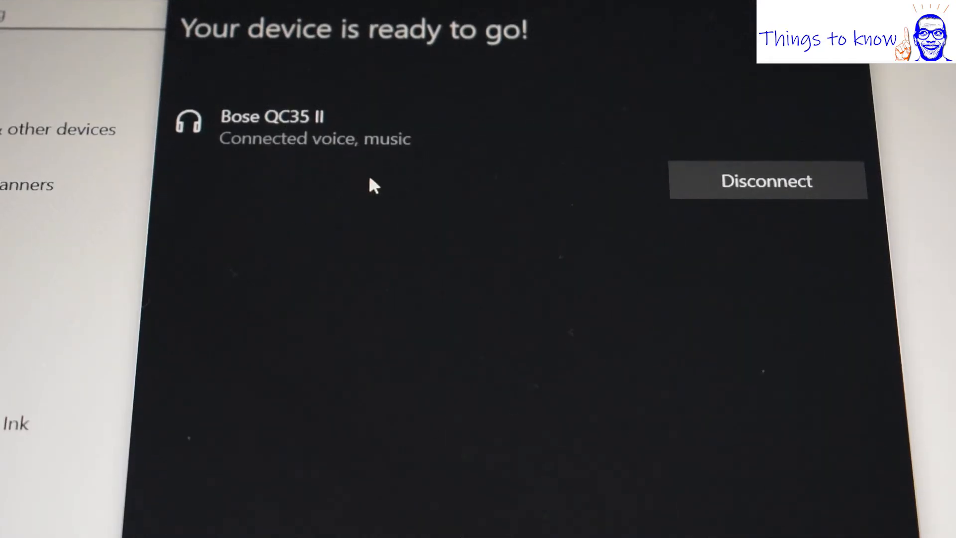
{"action": "mouse_move", "coordinate": [238, 128]}
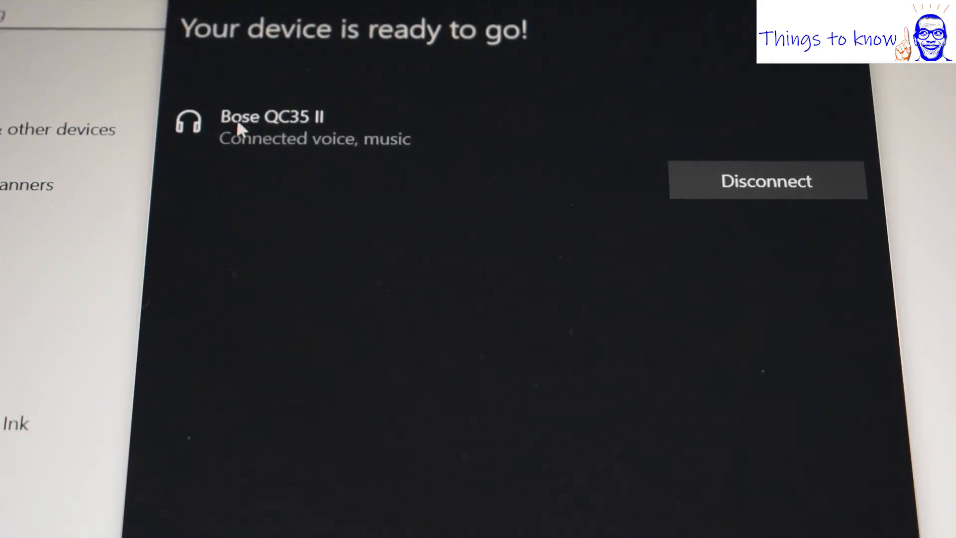
{"action": "mouse_move", "coordinate": [330, 125]}
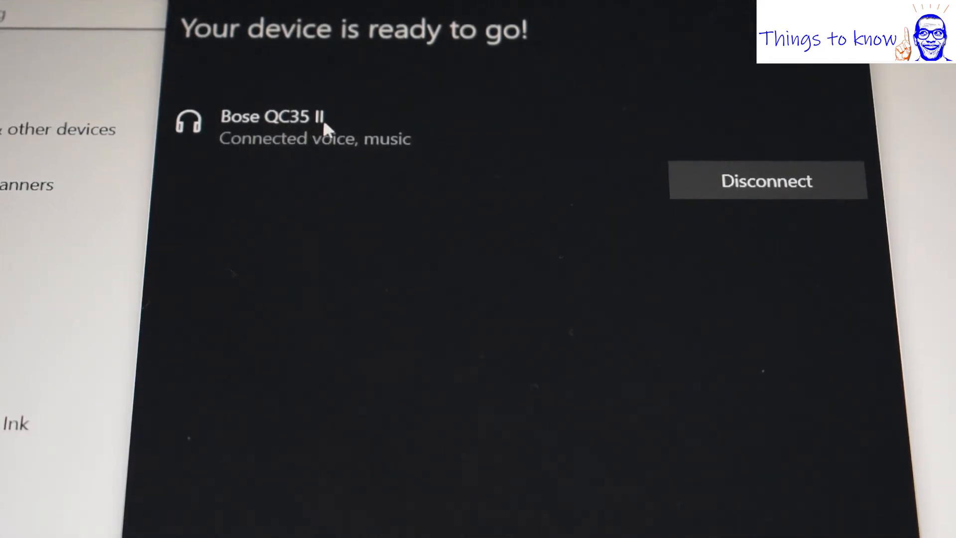
{"action": "mouse_move", "coordinate": [388, 159]}
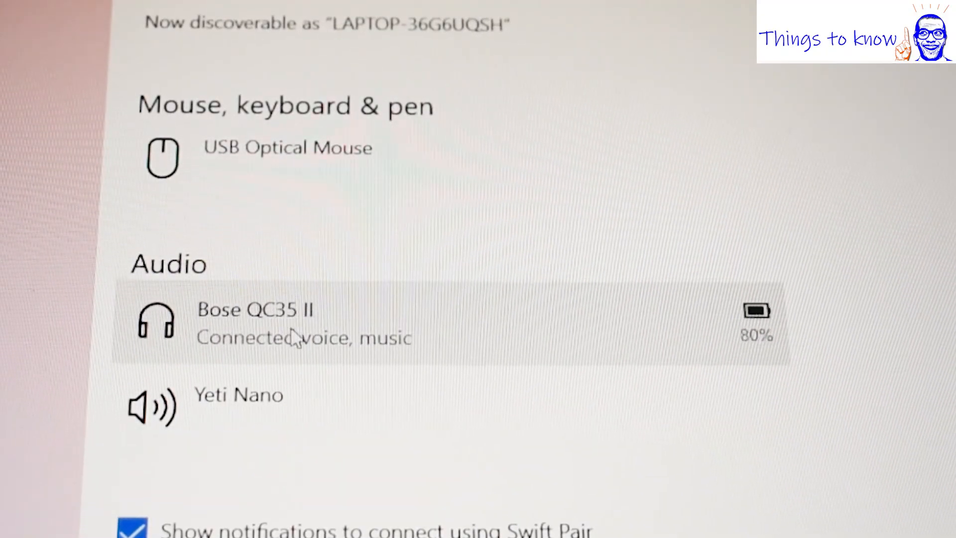
{"action": "mouse_move", "coordinate": [787, 348]}
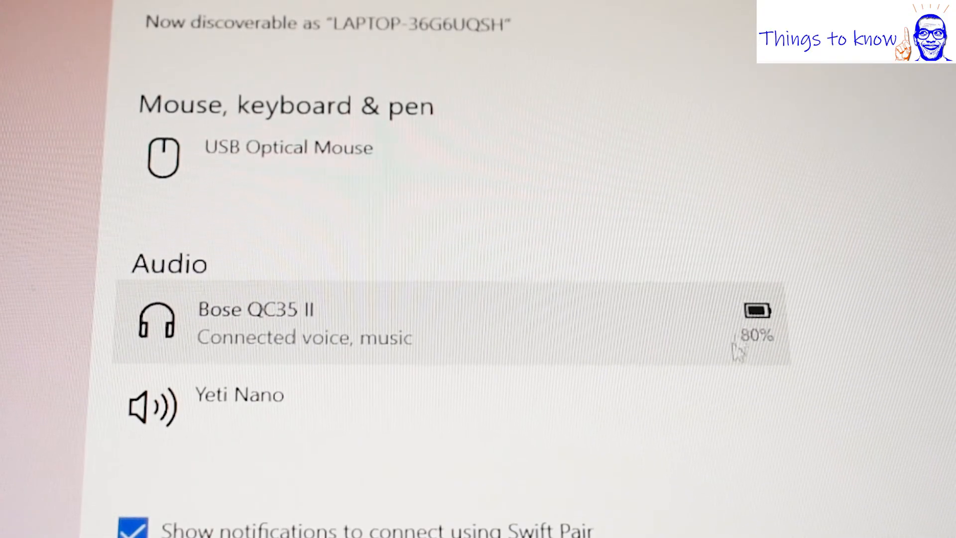
{"action": "mouse_move", "coordinate": [314, 342]}
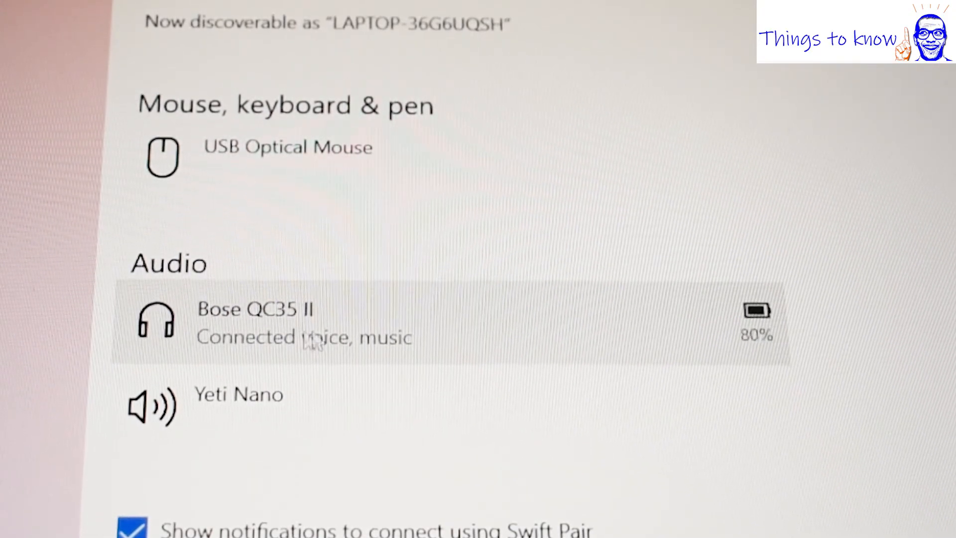